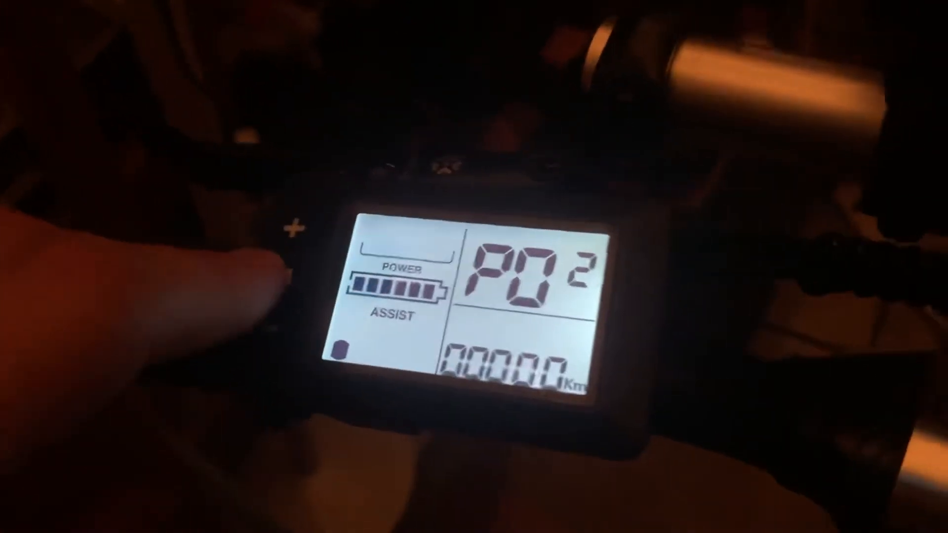
click(293, 227)
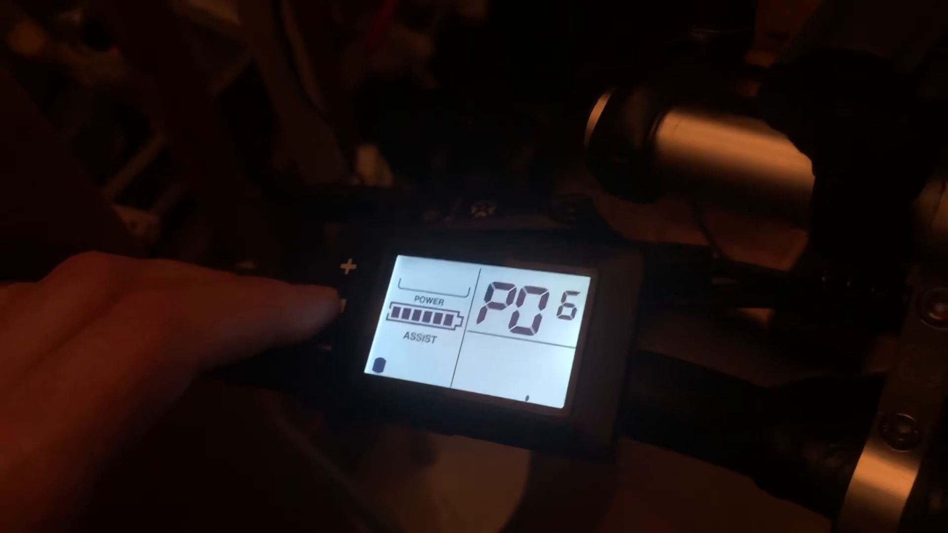
click(344, 265)
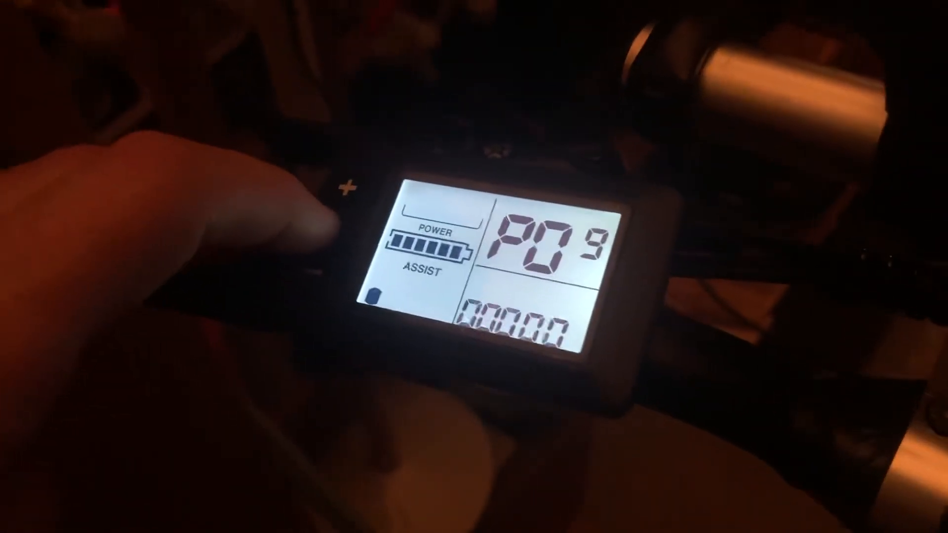
click(348, 193)
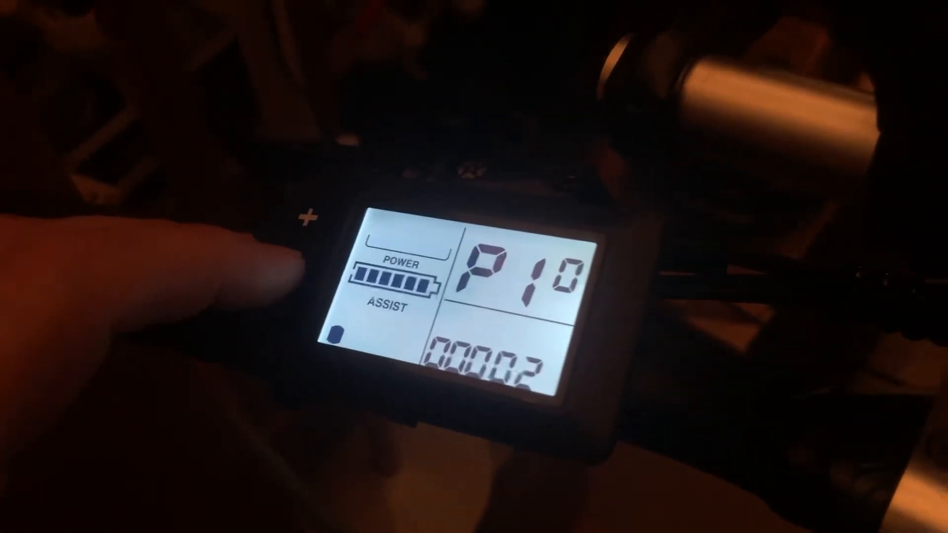
click(305, 217)
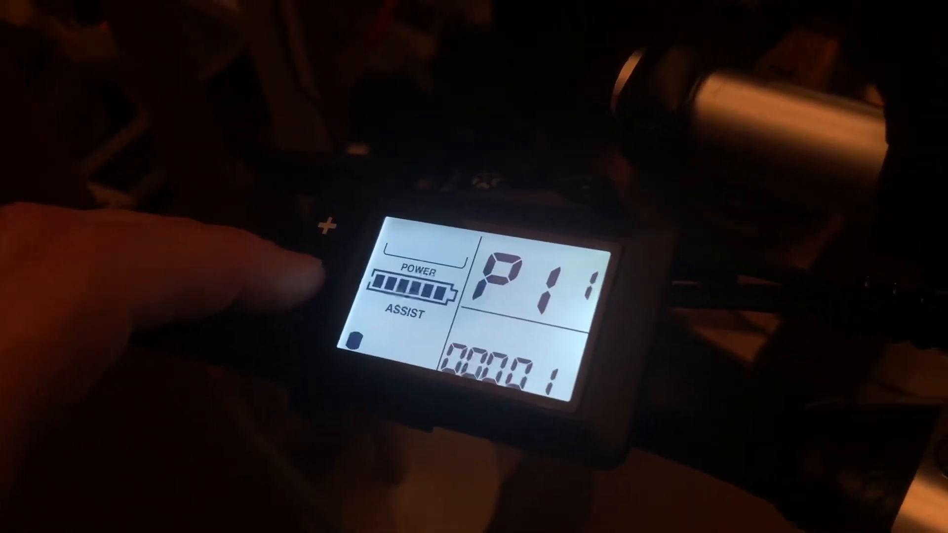
click(320, 227)
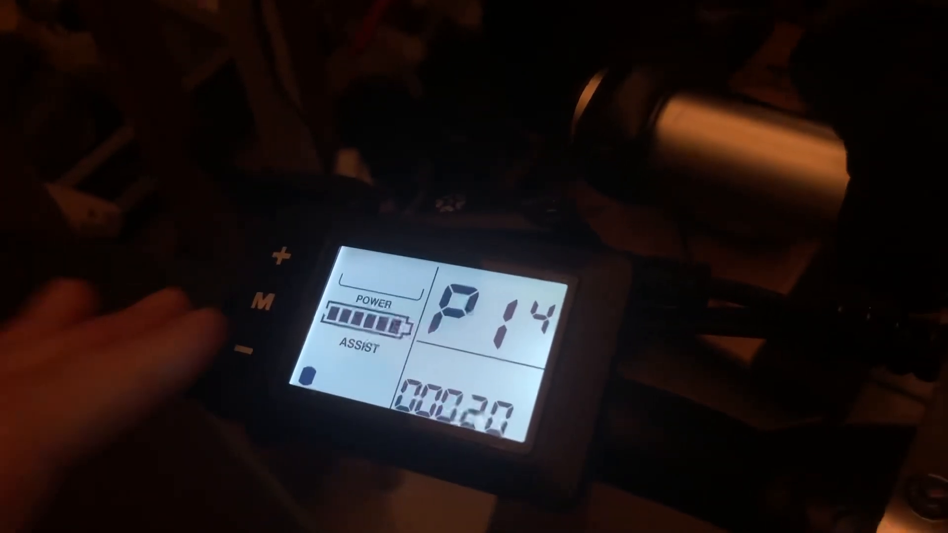
click(281, 253)
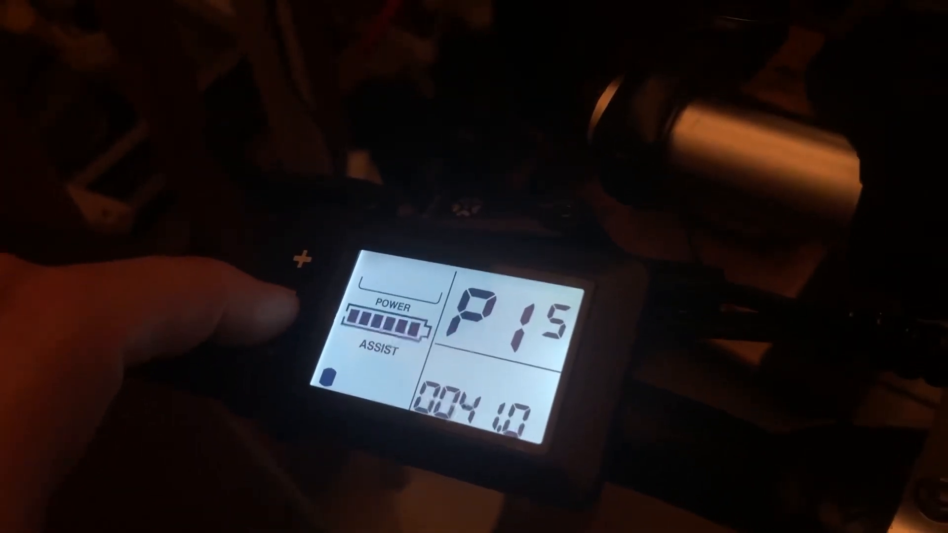